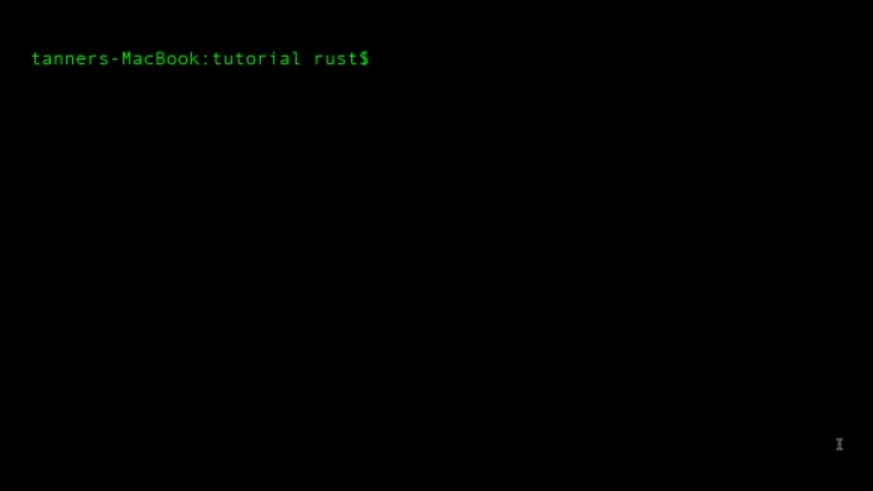
Install the Xcode command-line developer tools with xcode-select --install.
type("xc")
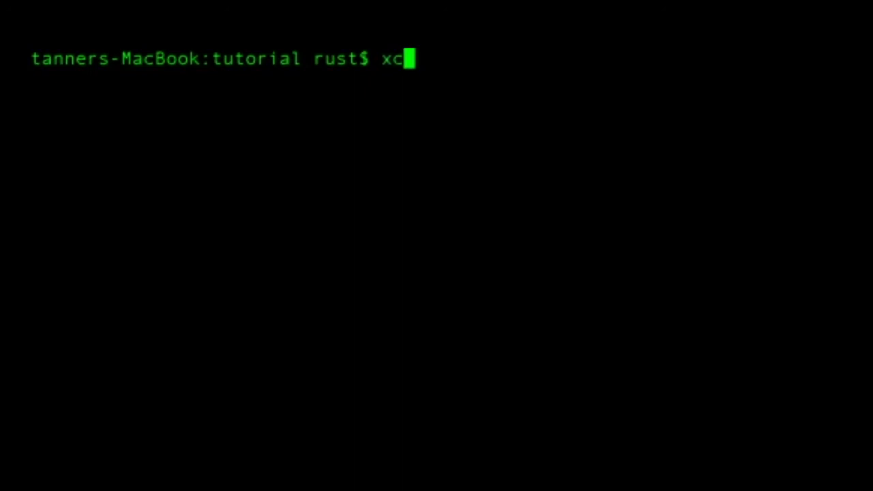
type("ode-")
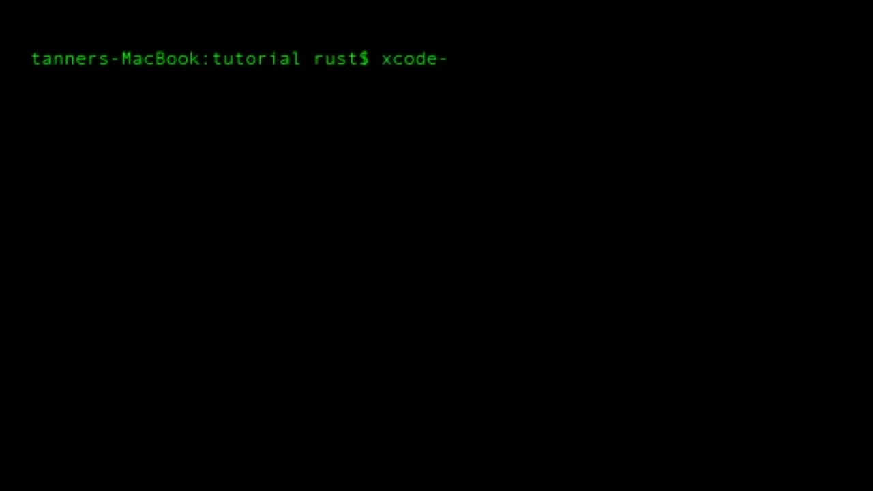
type("se")
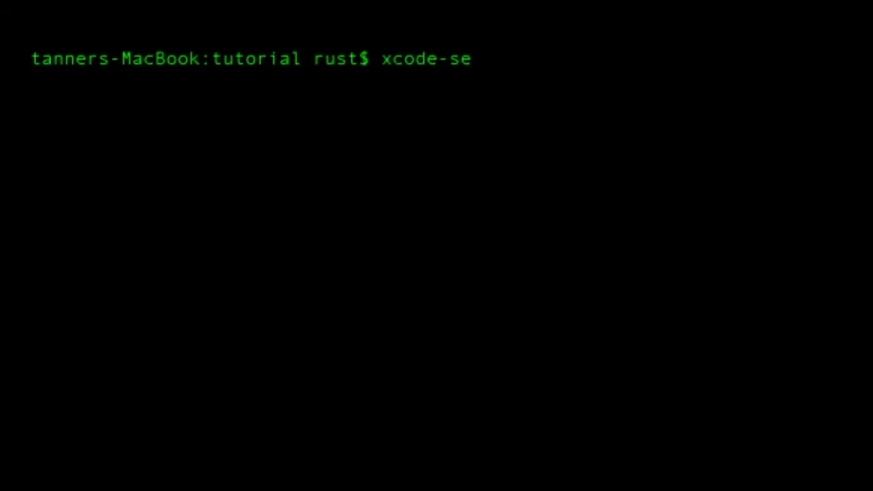
type("lect")
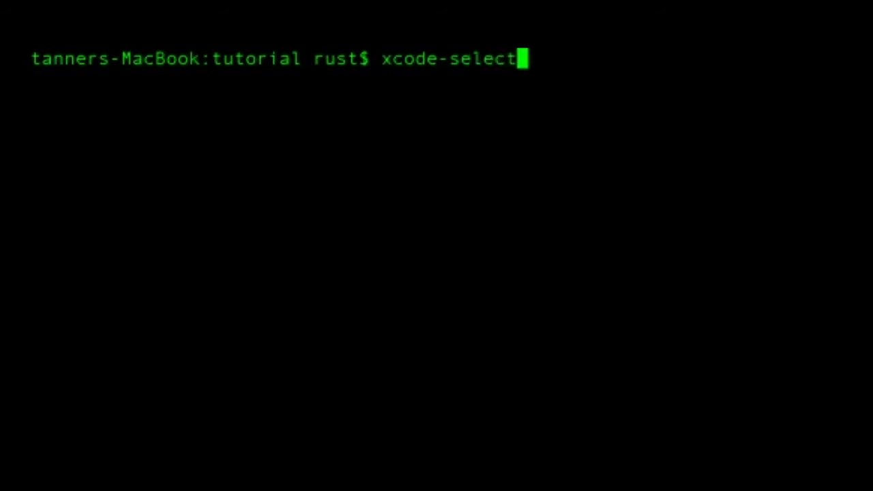
type("--")
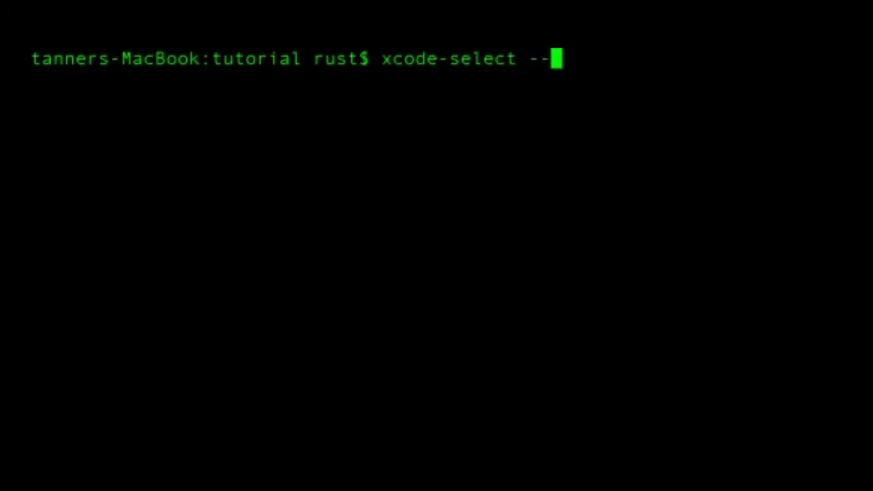
type("install")
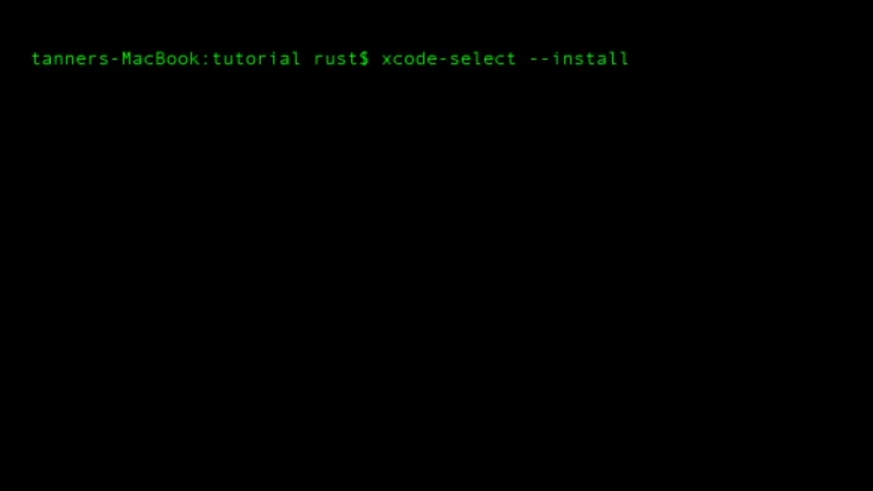
key("Return")
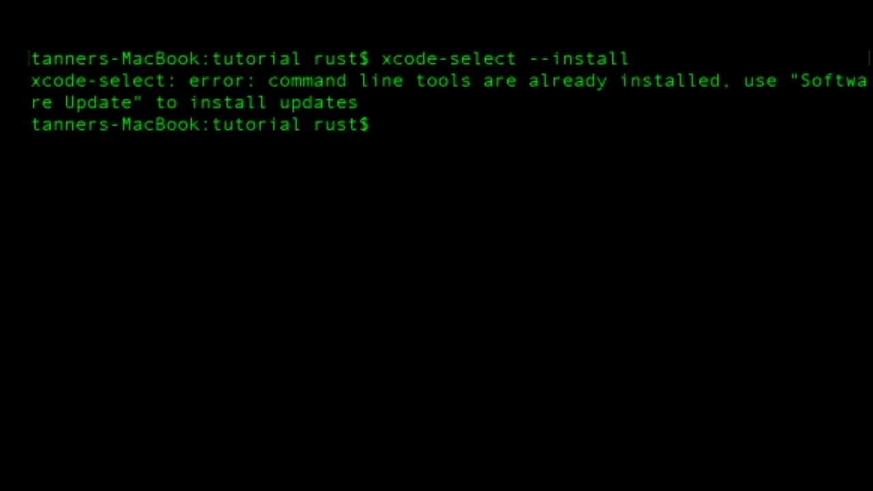
Open hello.cpp in vi to write the program.
type("c")
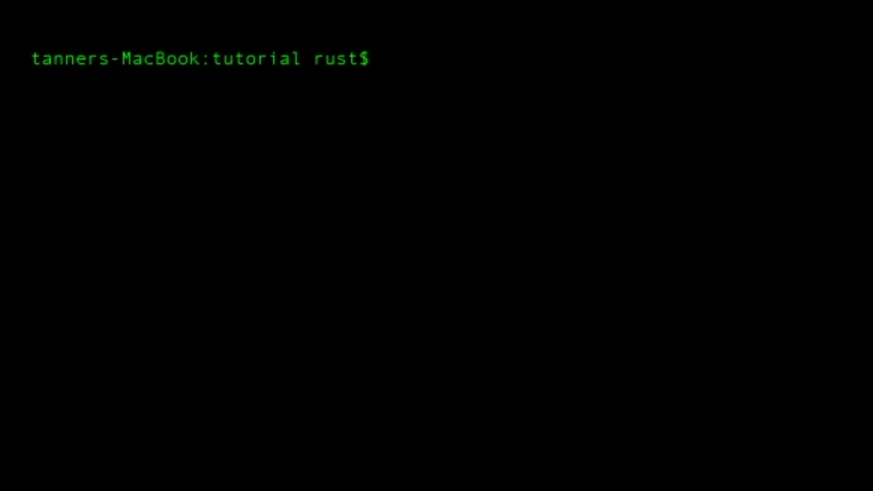
type("vi hello")
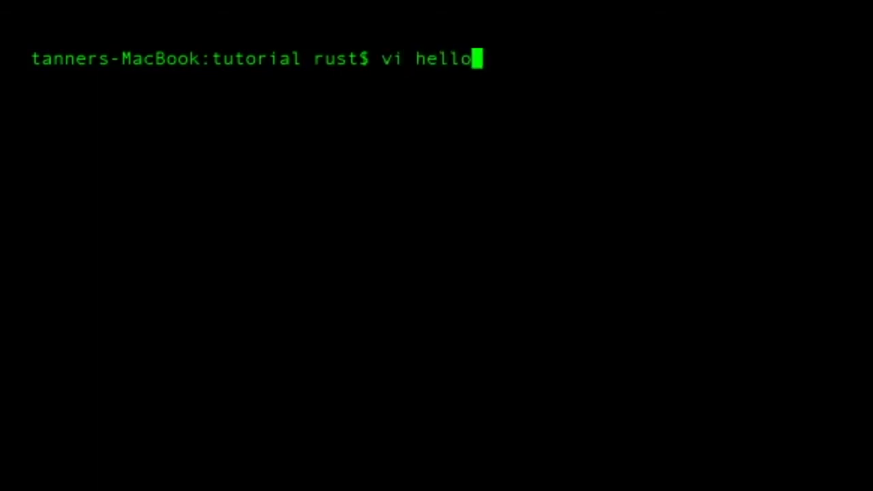
type(".cpp")
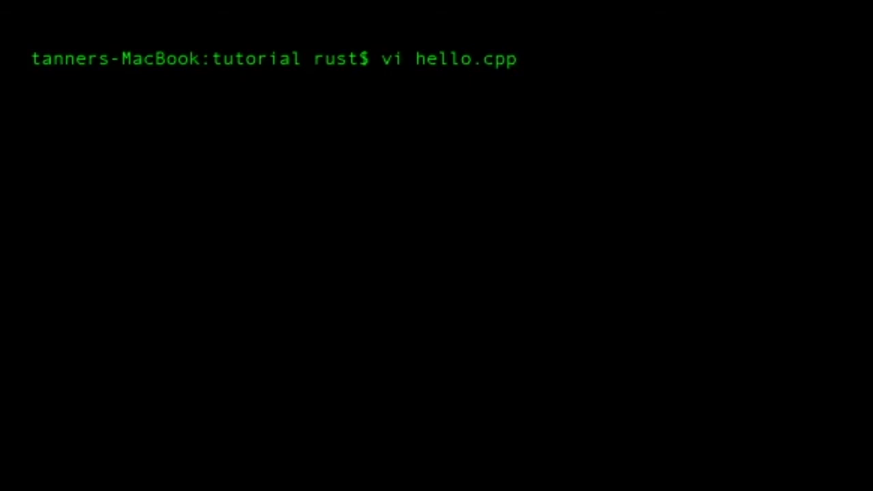
key("Return")
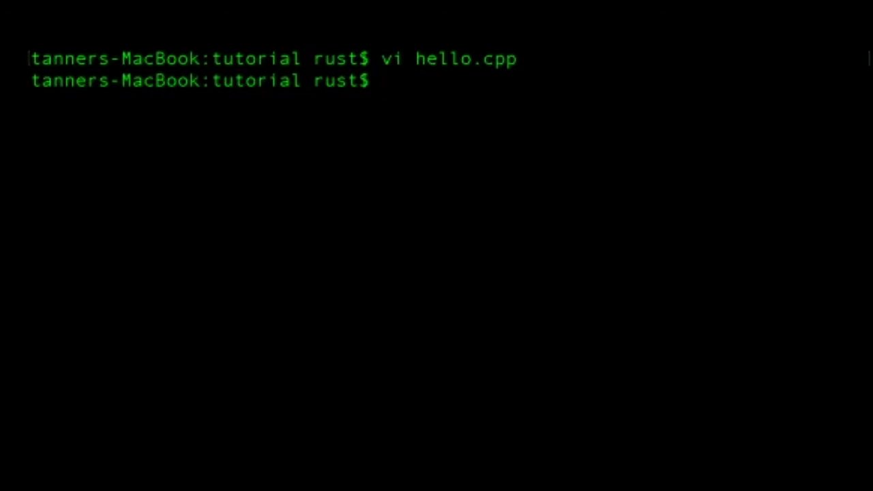
Run g++ hello.cpp -o hello to build the hello executable.
type("g")
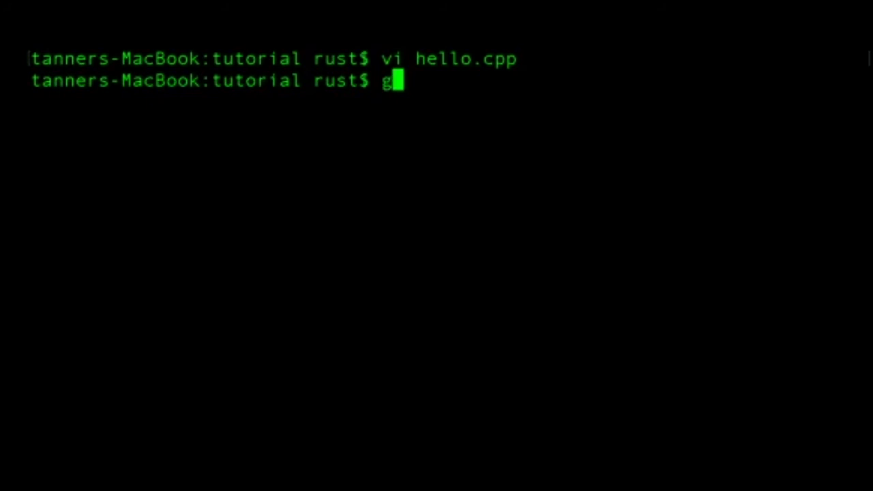
type("++")
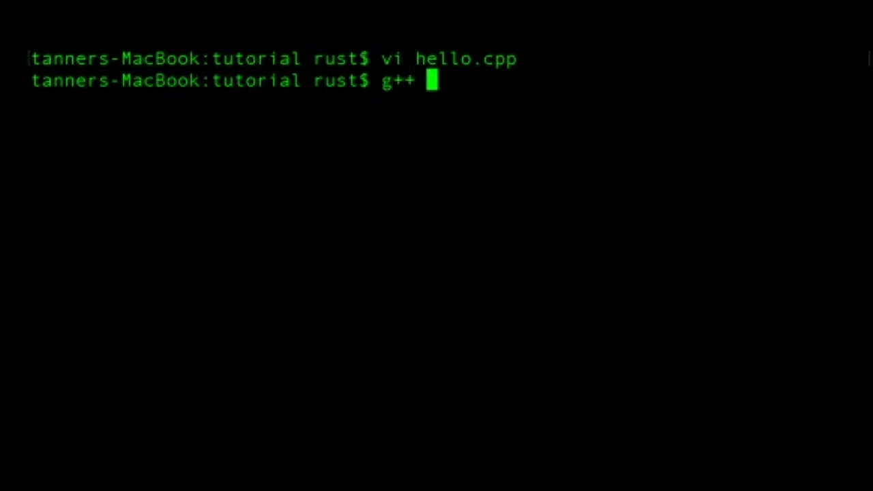
type("hello.")
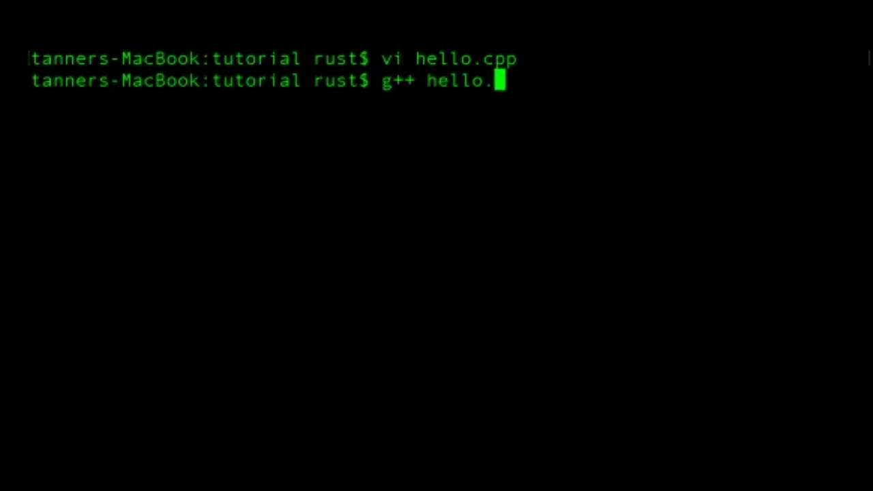
type("cpp")
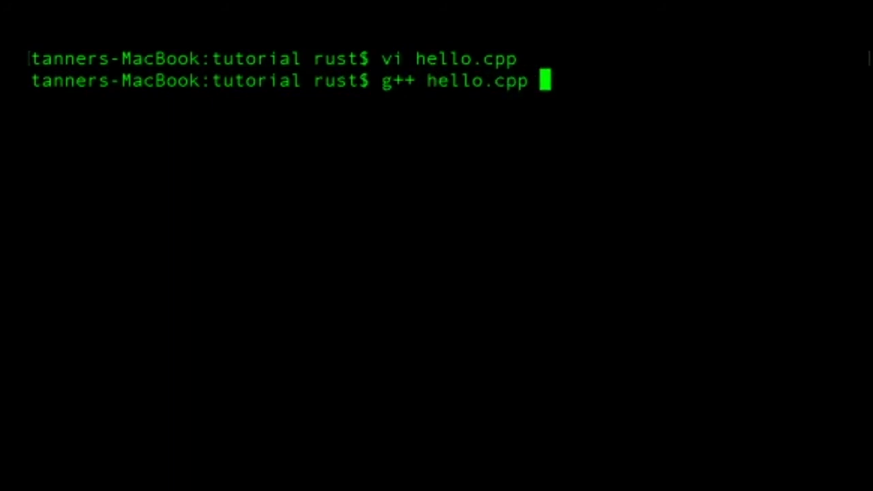
type("-o")
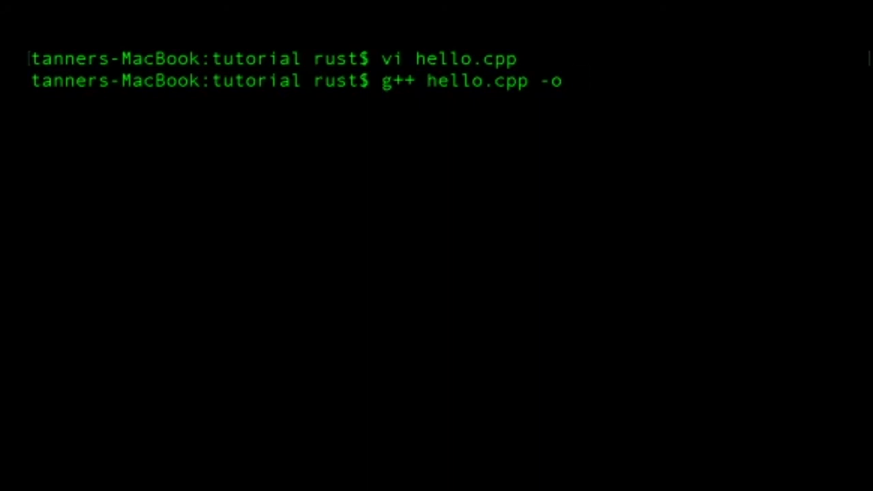
type("hello")
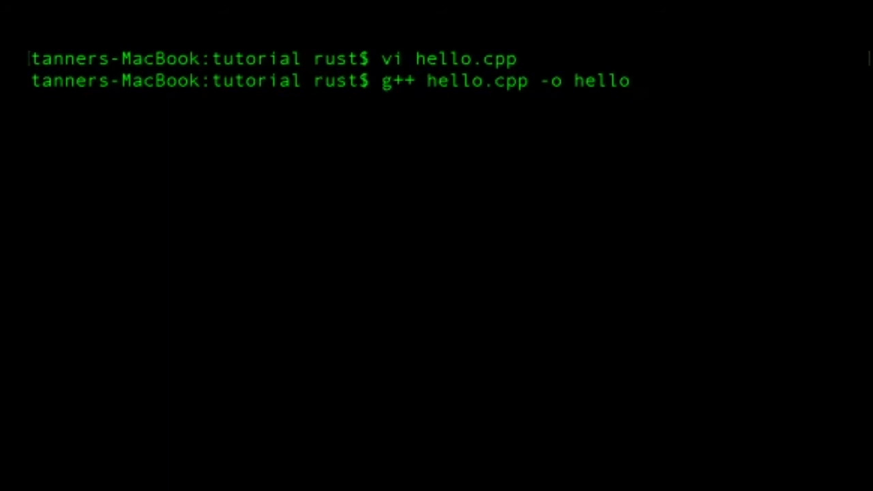
key("Return")
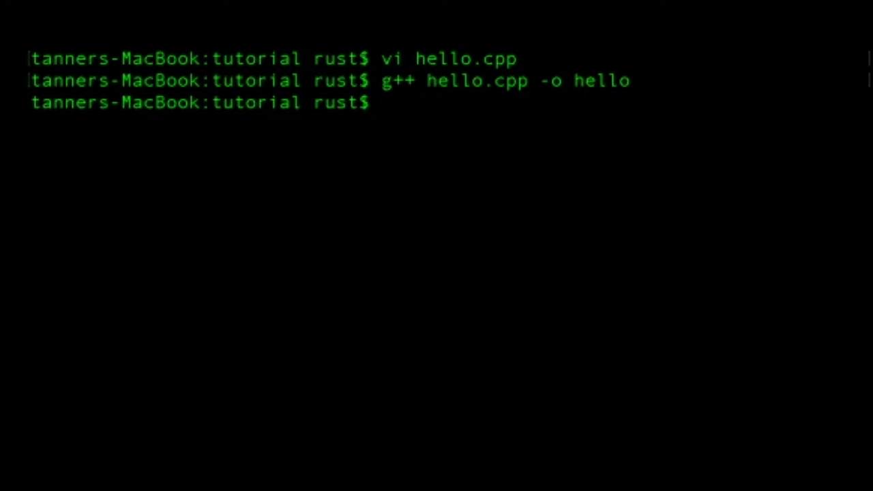
Run ./hello and confirm it prints 'Hello world'.
type(".")
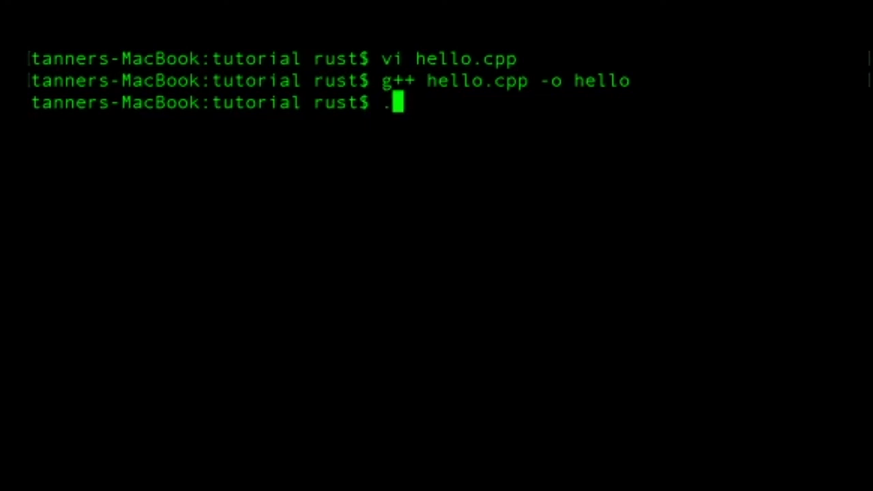
type("/")
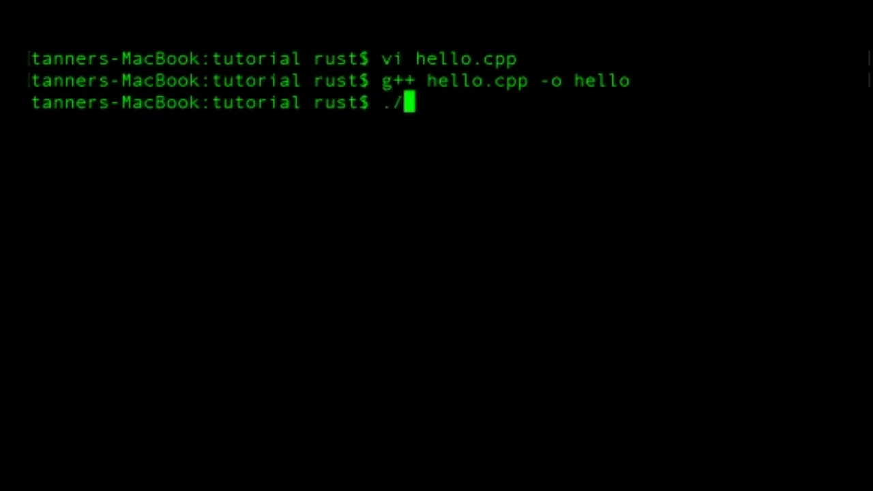
type("hello")
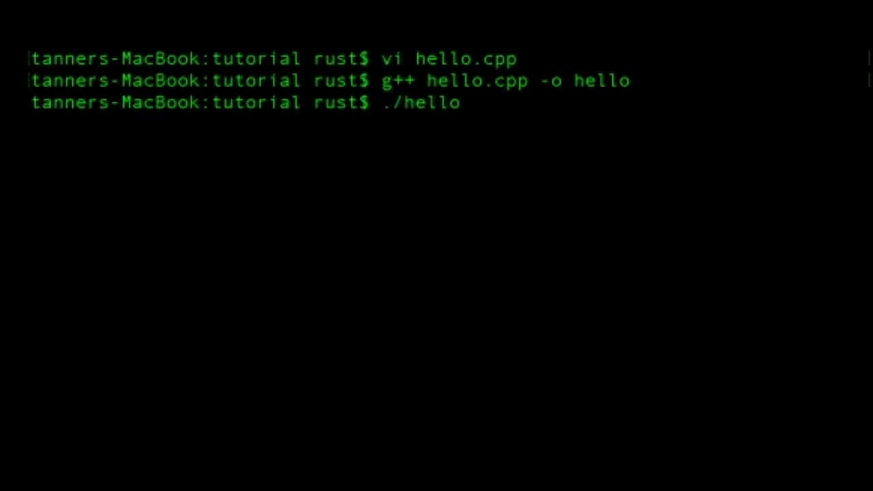
key("Return")
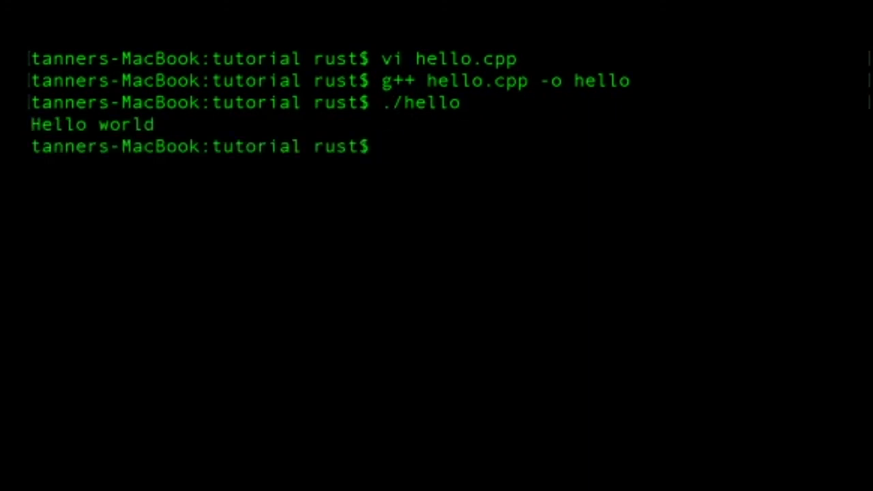